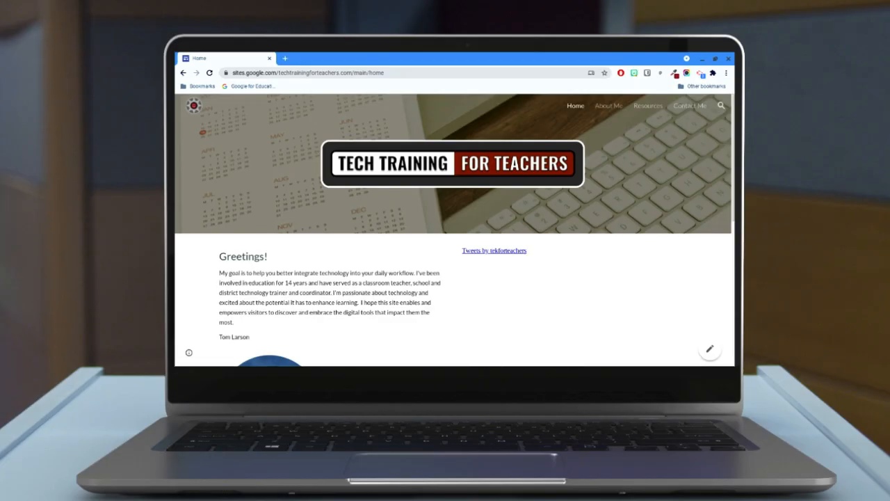
- Enter Overview so the empty Chromebook desktop shows instead of the Sites page
key(overview)
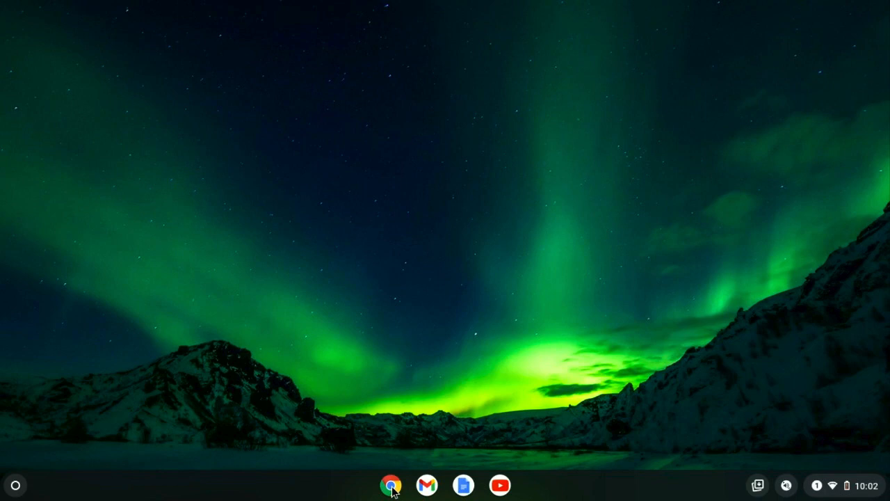
- Create a new virtual desk named 'Graphics' next to the Main desk
click(390, 481)
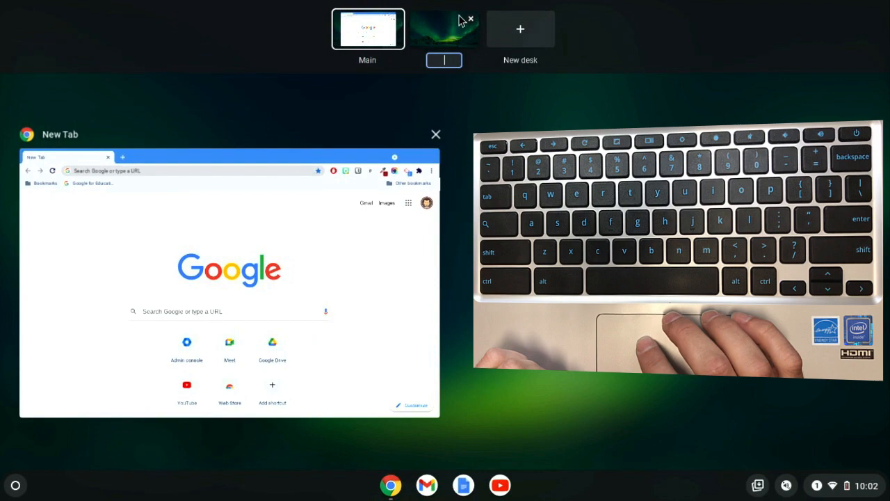
text(G)
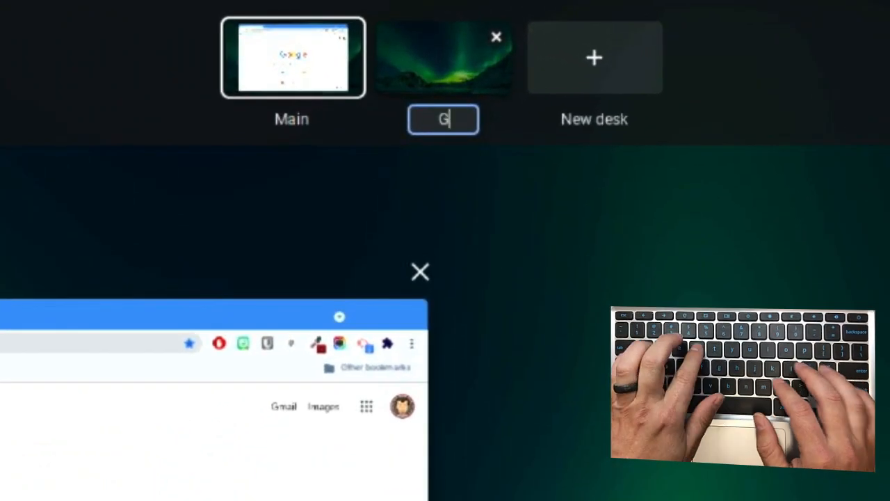
text(raphics)
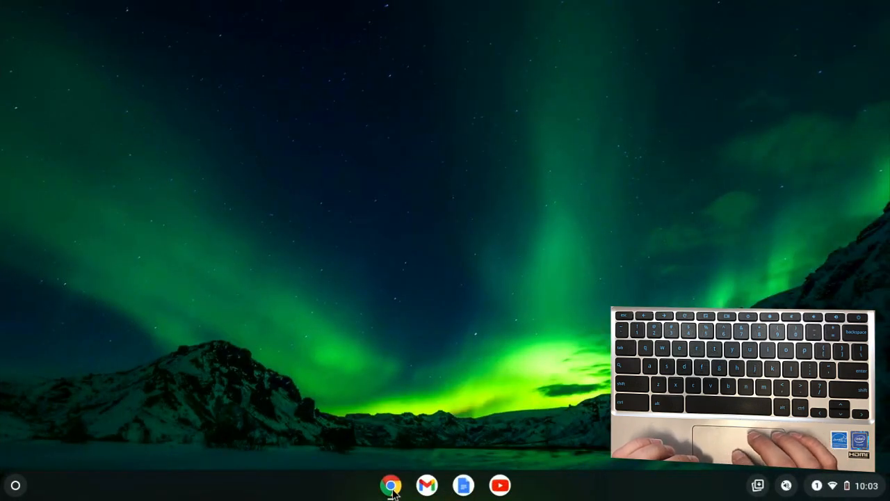
click(393, 484)
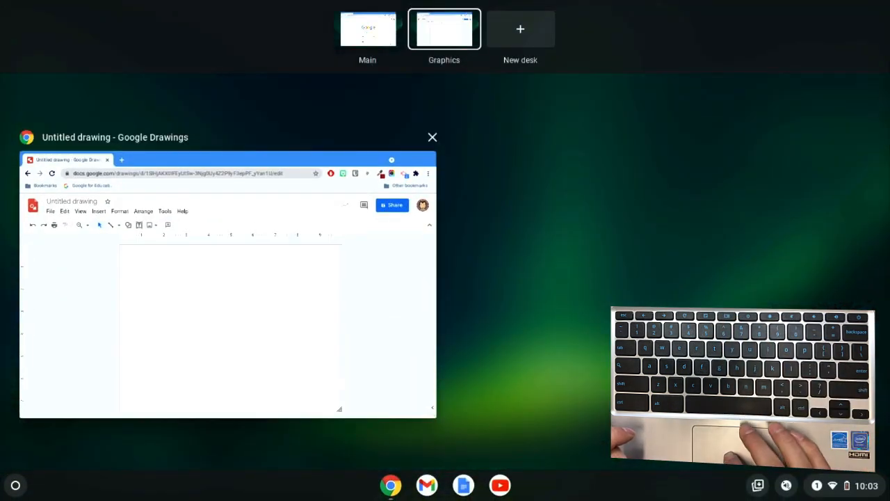
mouse_move(410, 27)
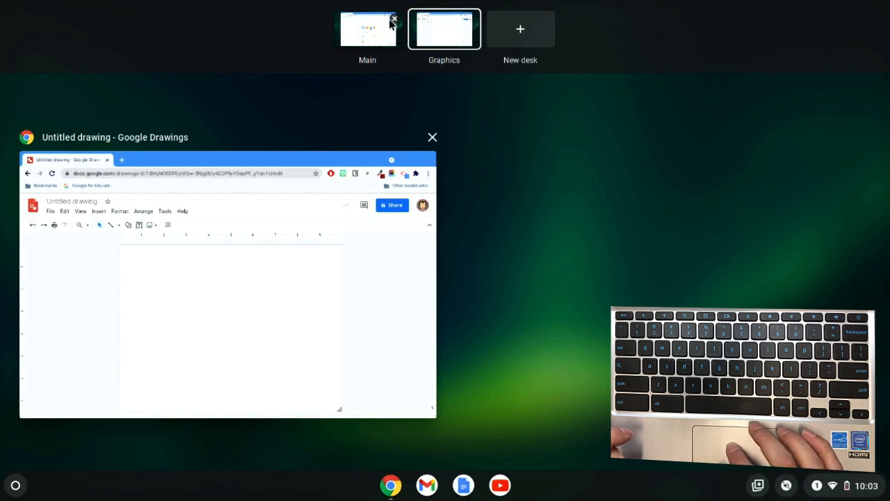
mouse_move(473, 22)
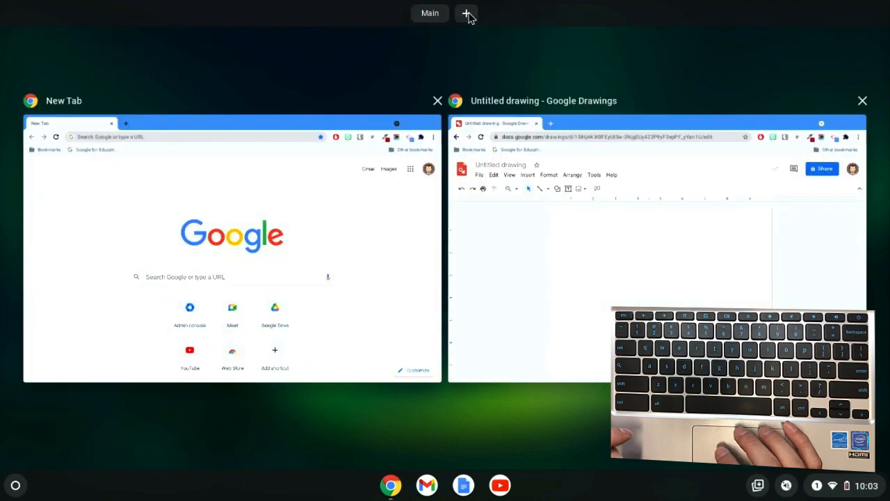
- Add two more blank virtual desks from Overview
click(468, 12)
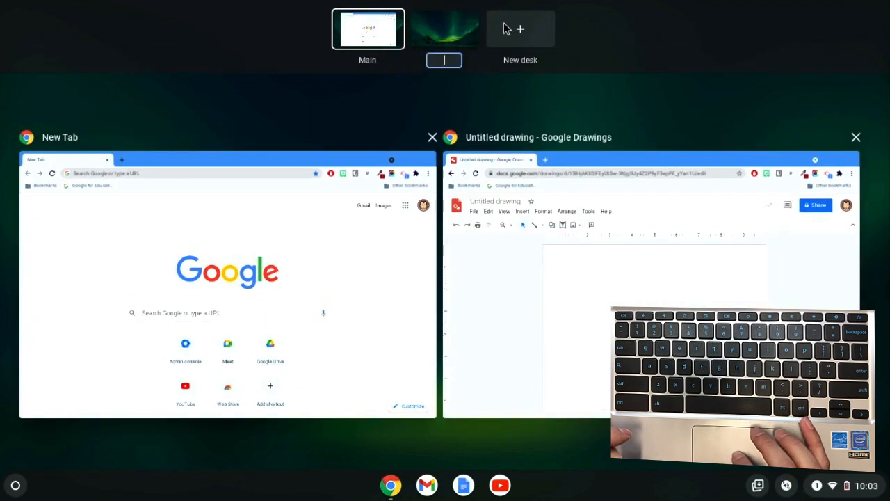
click(520, 28)
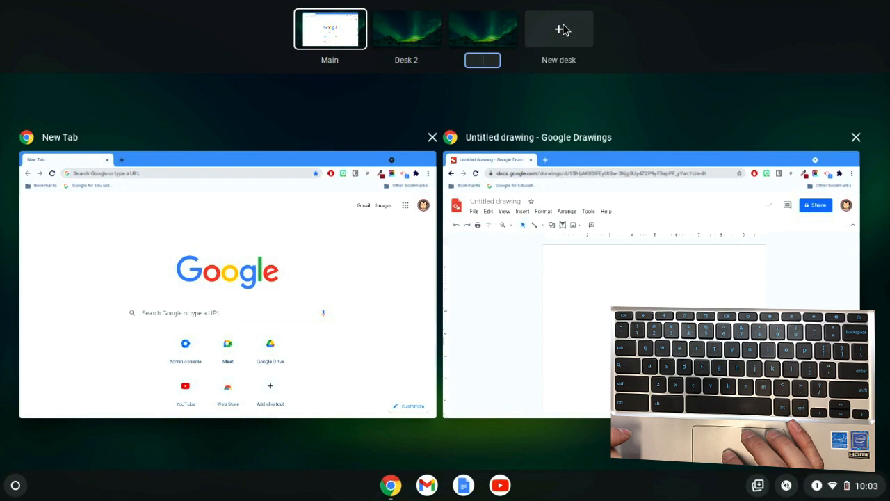